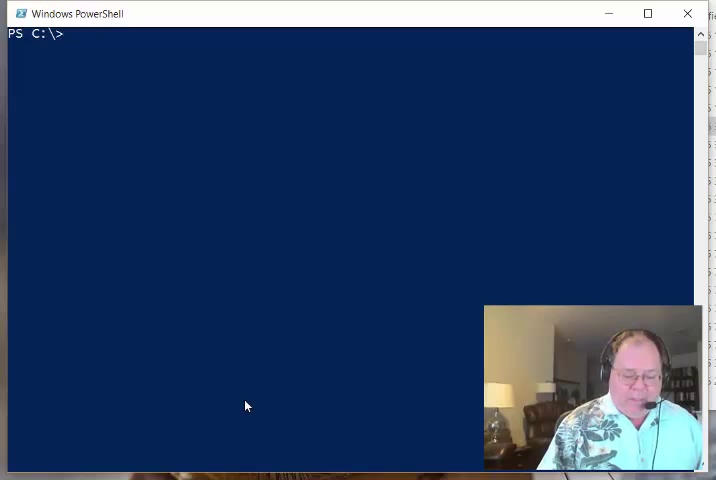
Type the gcm Get-WinEvent syntax lookup command at the prompt.
text(gcm get-WinEvent -Syntax)
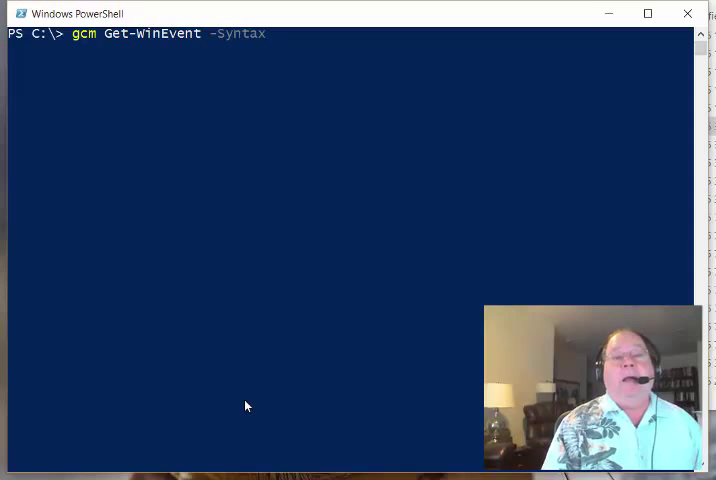
Run the Get-WinEvent syntax lookup, review its parameter sets, and start the cls command.
key(Enter)
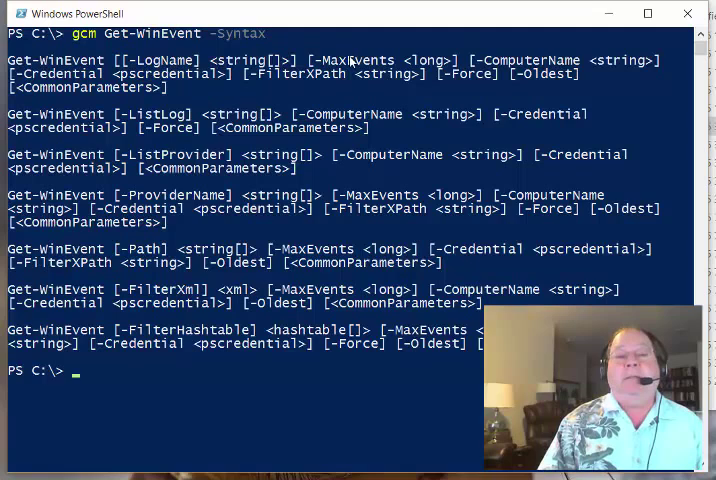
mouse_move(150, 228)
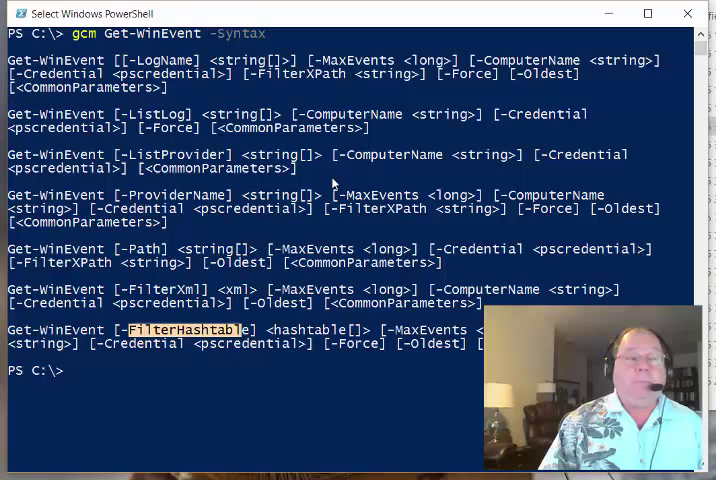
mouse_move(380, 174)
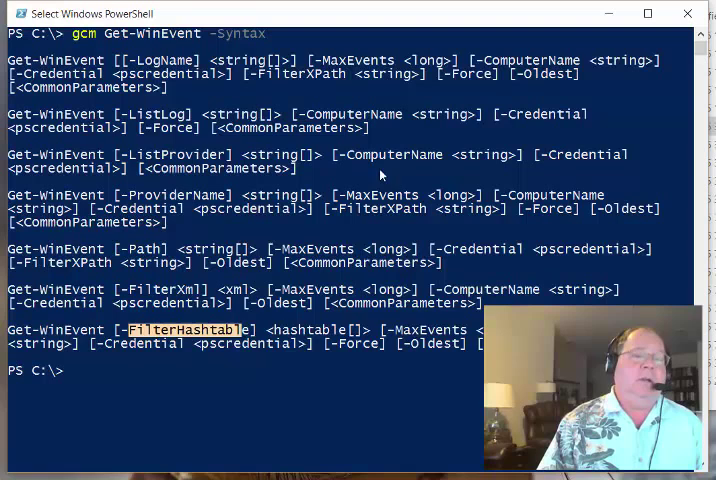
text(c)
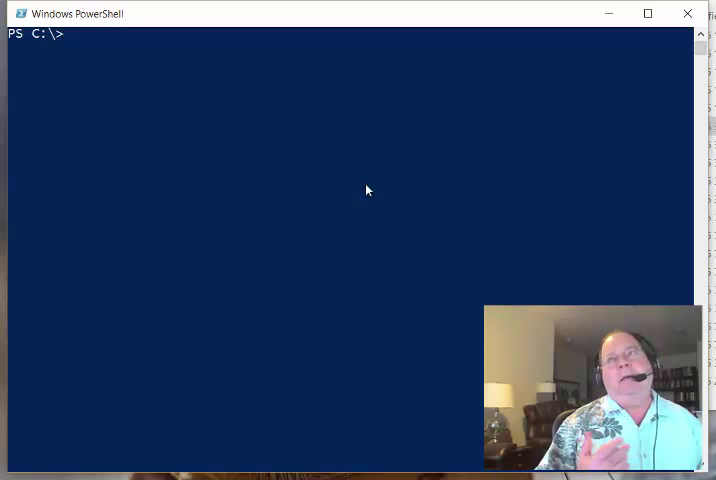
text(help get-wine)
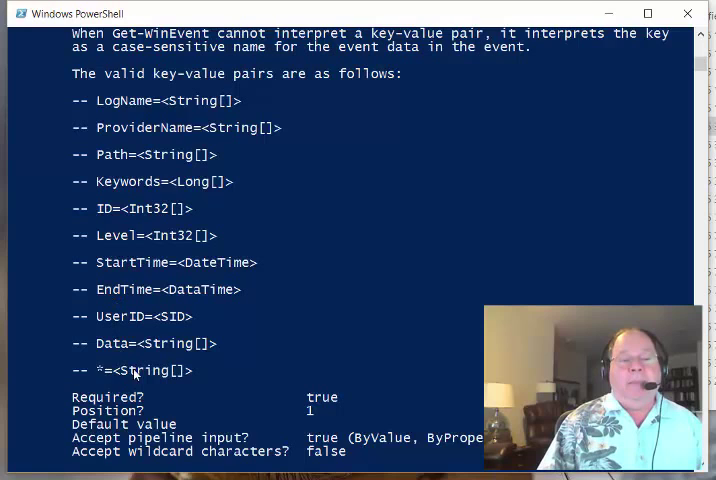
scroll(down, 3)
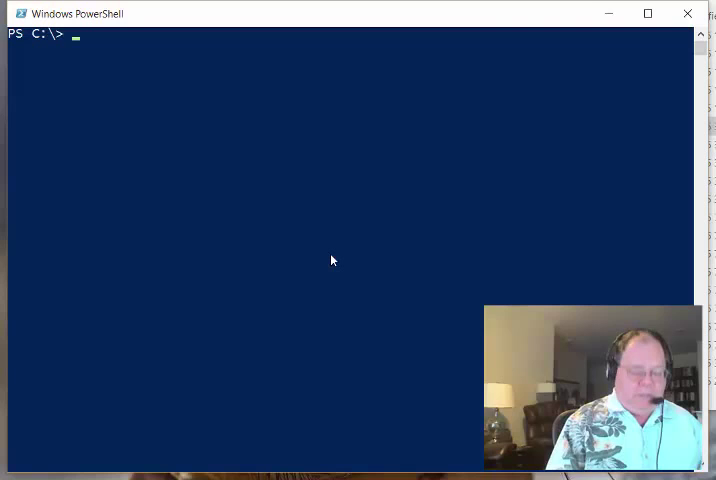
Write Get-WinEvent -FilterHashtable @{LogName='application'} at the prompt.
text(Get-WinAcceptLanguageFromLanguageListOptOut)
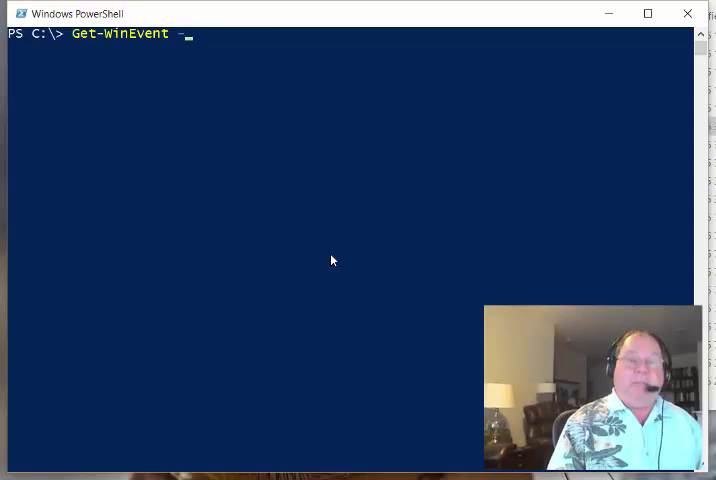
text(-FilterHashtable @{})
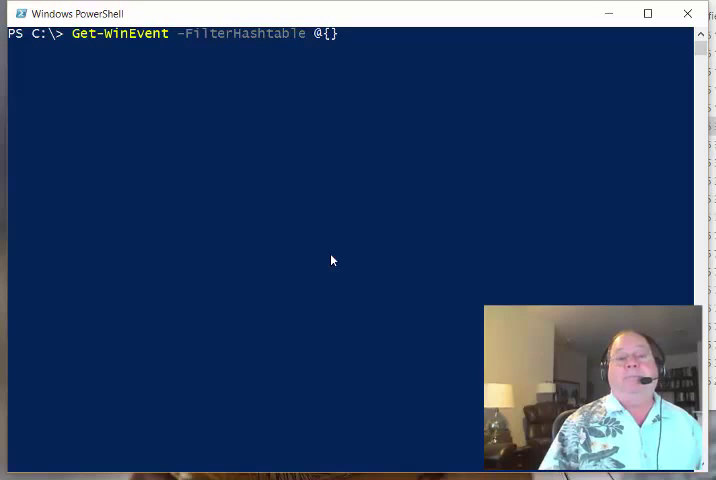
text(Logf)
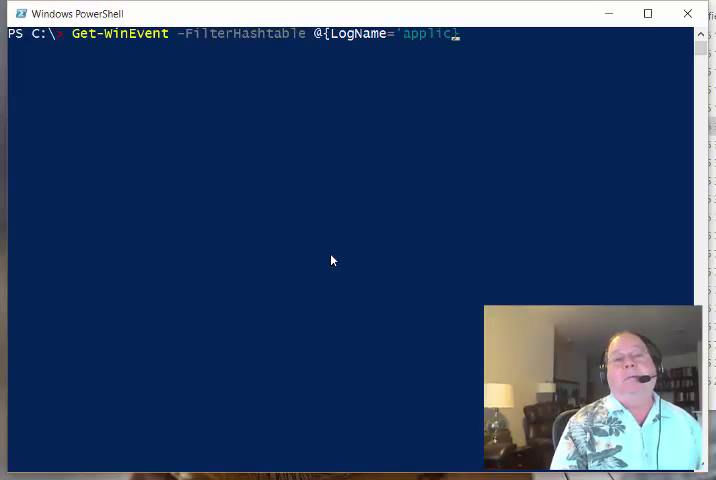
text(ation'})
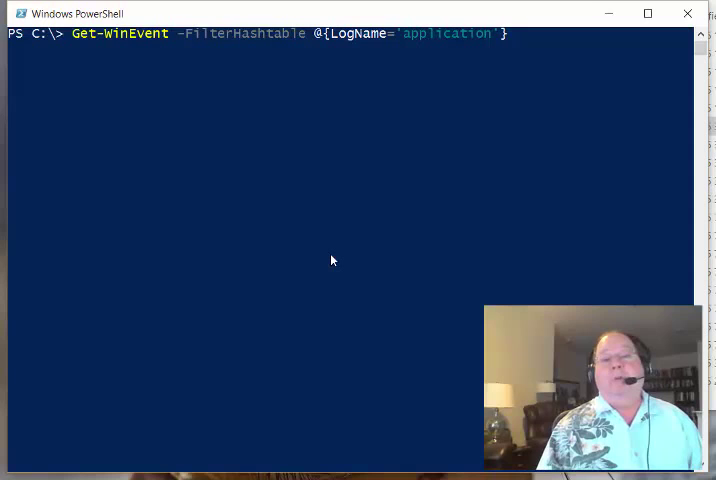
Limit the query to -MaxEvents 1, run it, and add ';' to the hashtable.
text(-MaxEvents 1)
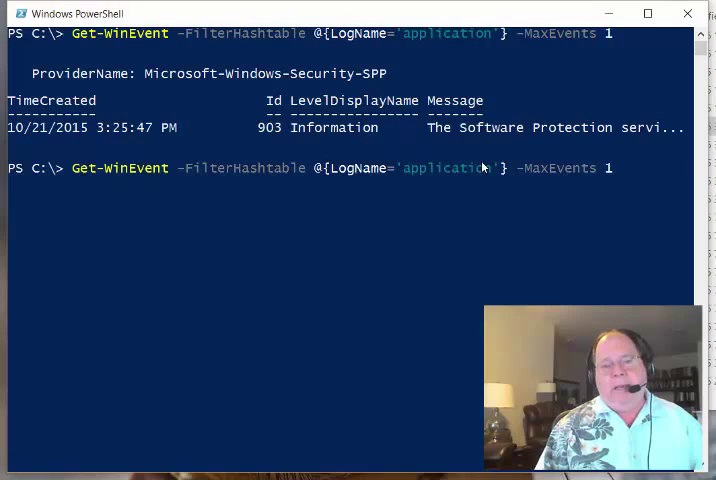
mouse_move(511, 220)
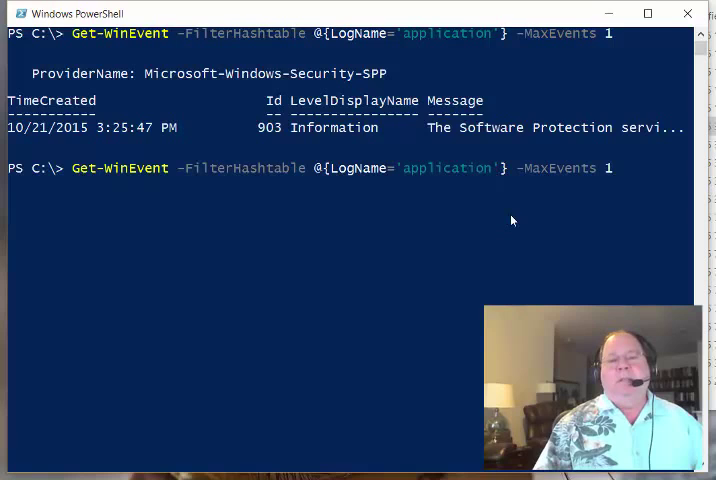
text(;)
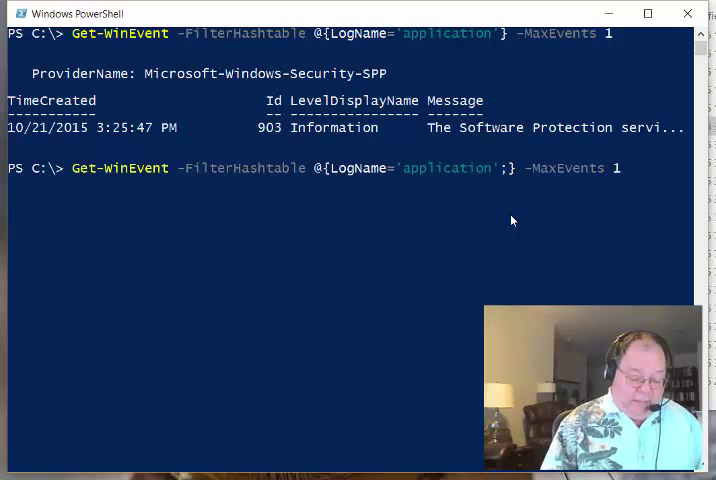
Add a Level key with value 1 to the Application log hashtable.
text(Level)
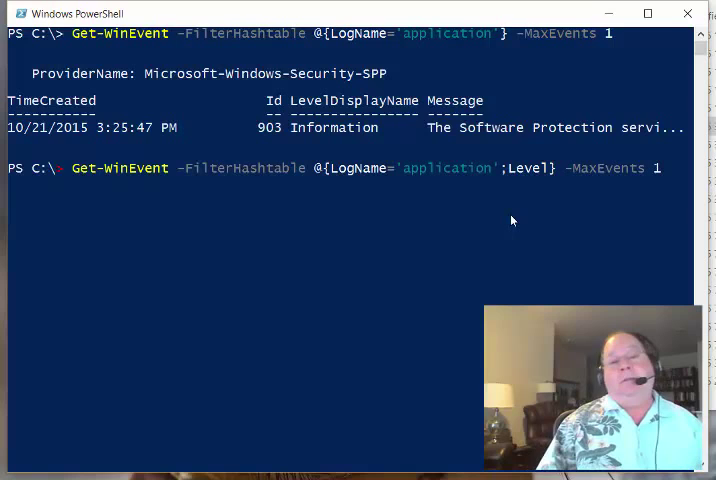
text(=1)
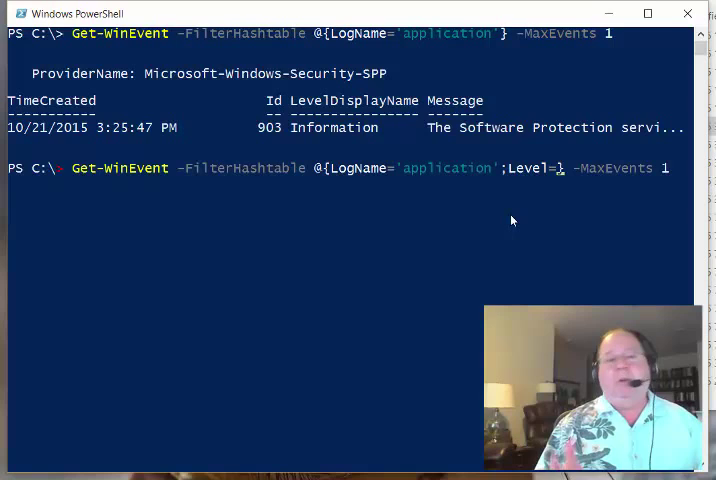
mouse_move(394, 191)
text(0)
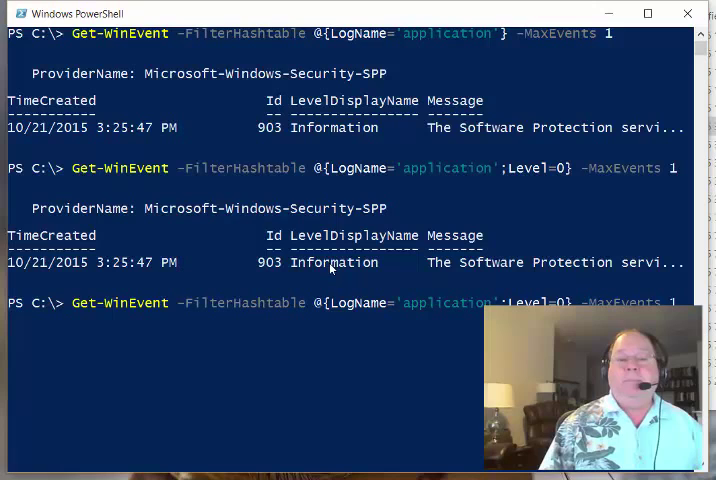
Run the Level=1 query, which returns NoMatchingEventsFound.
key(enter)
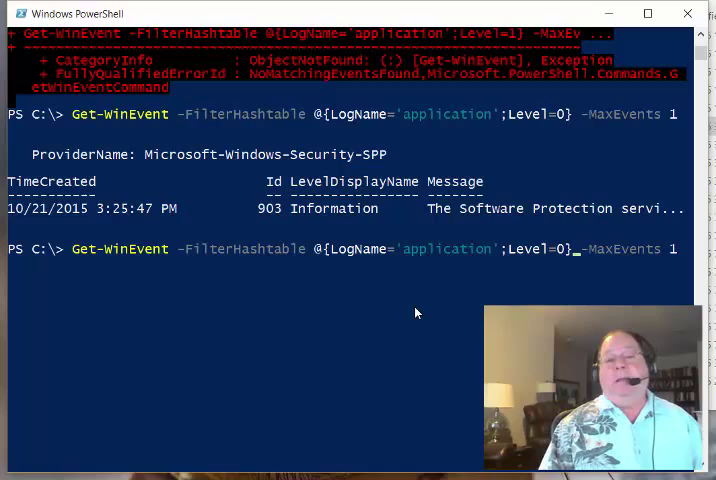
Set Level back to 0 and begin adding an id key for 1013.
text(0)
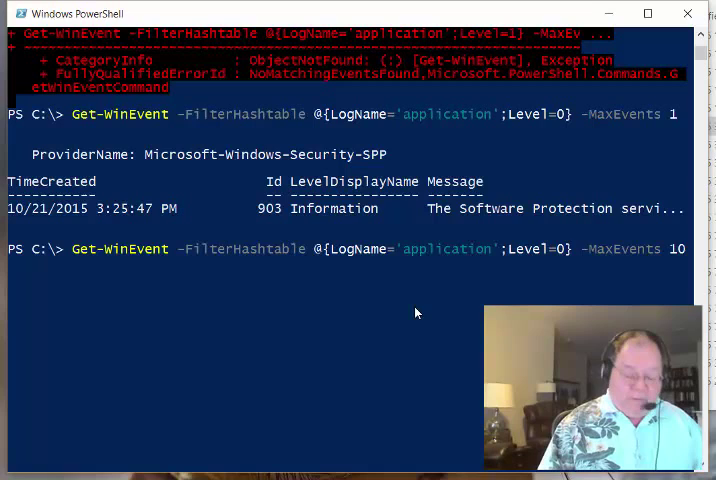
text(;id=1013)
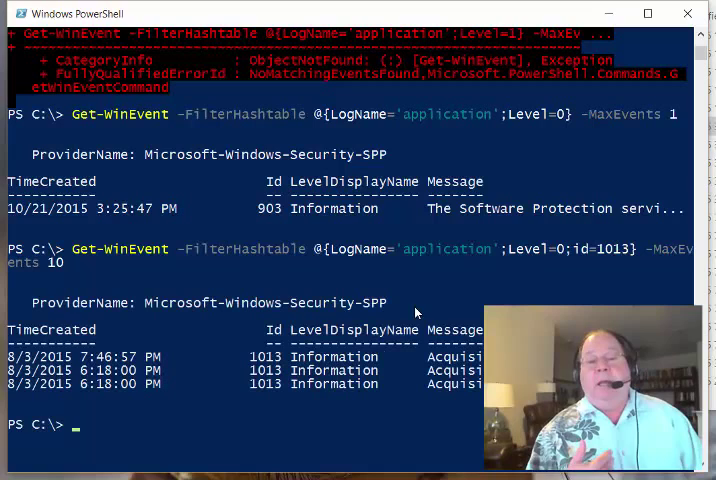
mouse_move(468, 378)
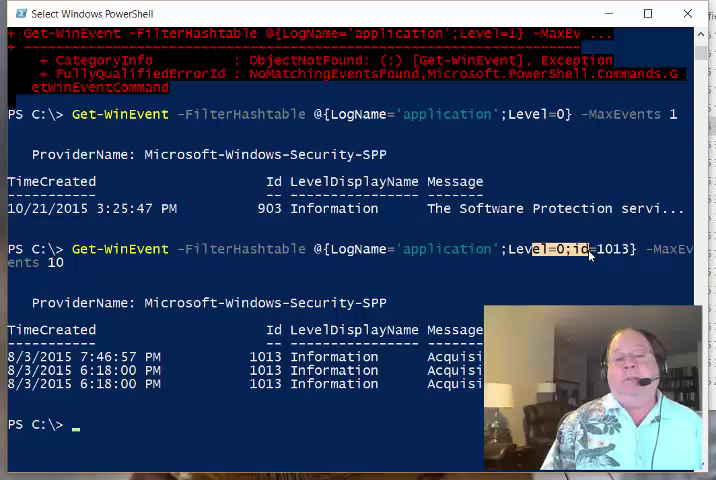
mouse_move(303, 403)
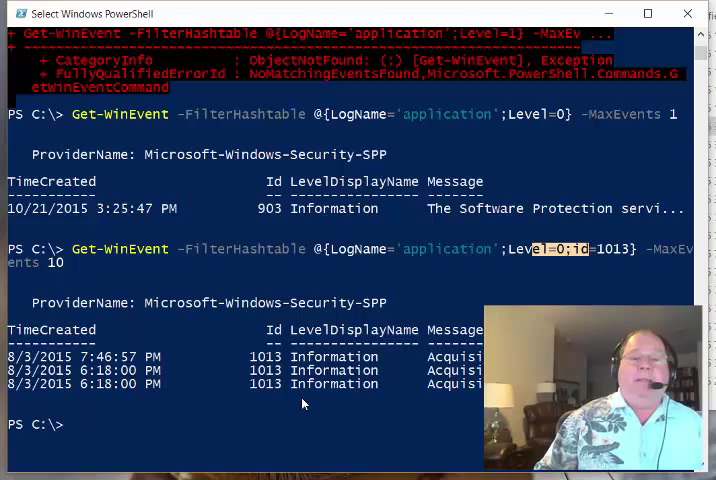